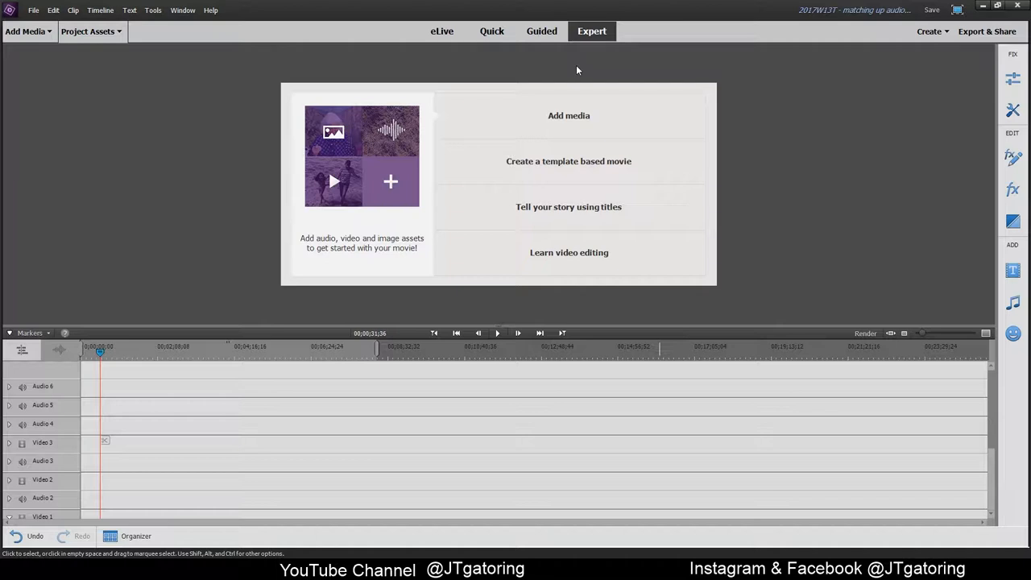
mouse_move(210, 161)
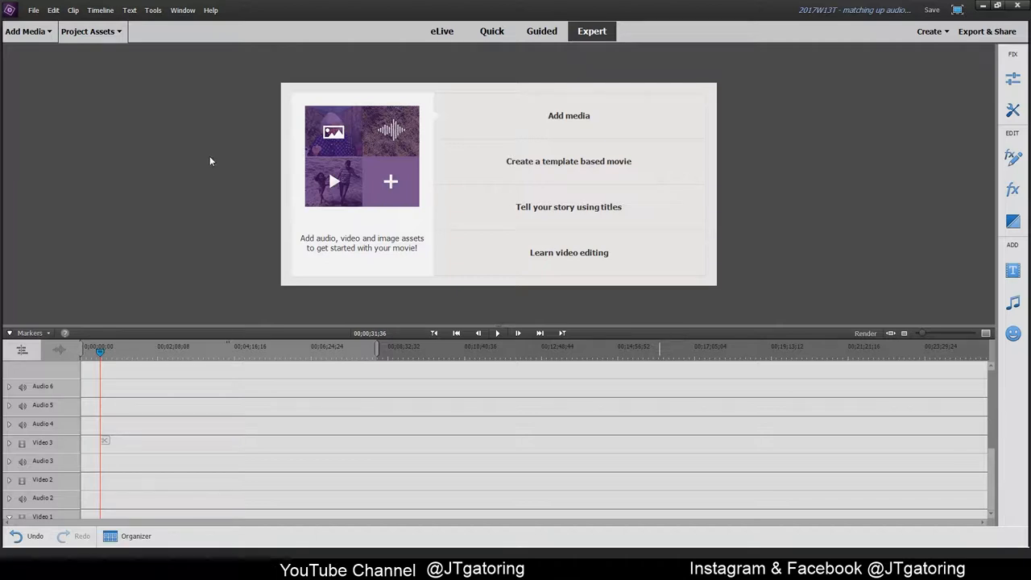
mouse_move(230, 158)
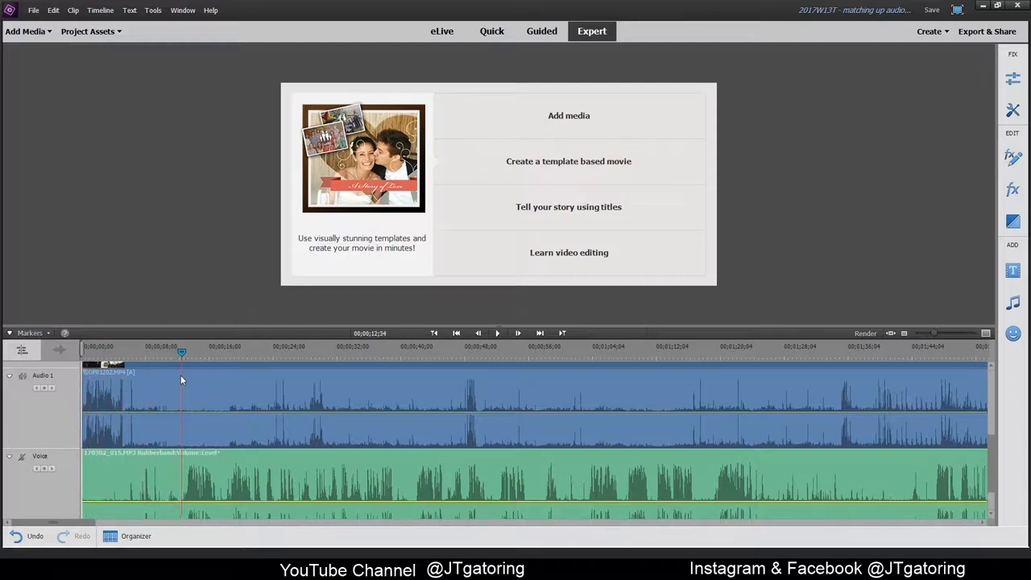
click(290, 352)
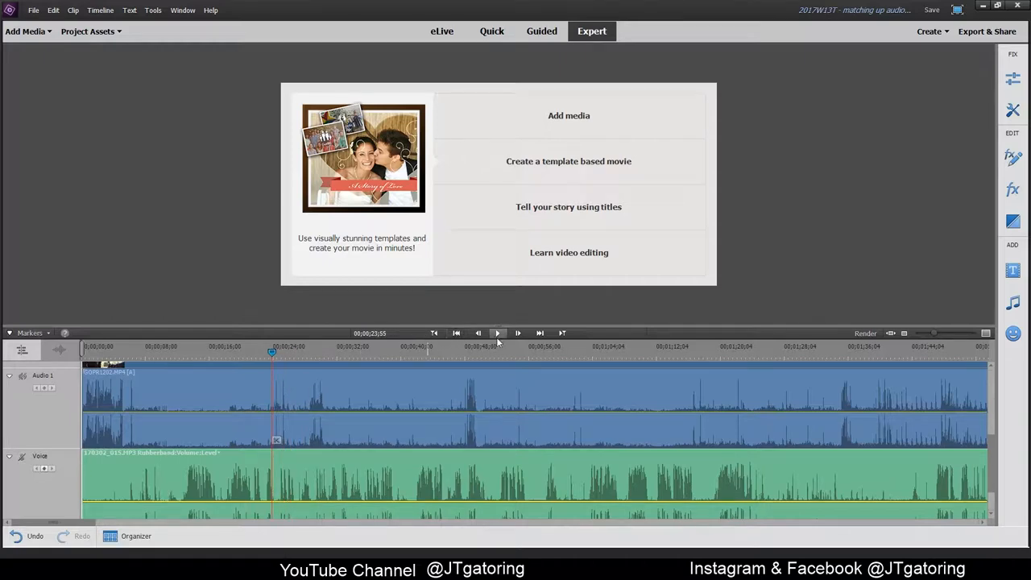
click(497, 333)
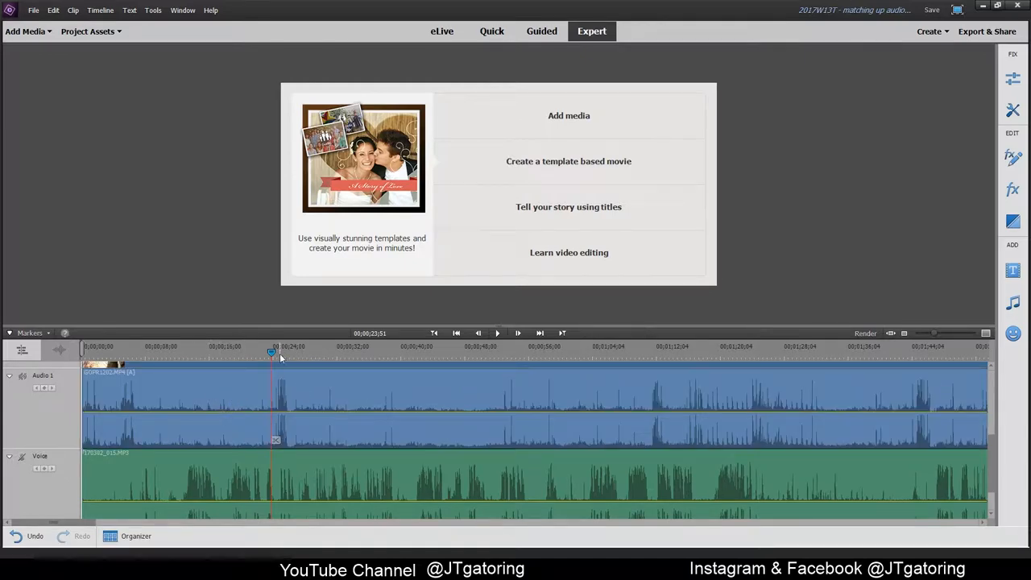
click(91, 347)
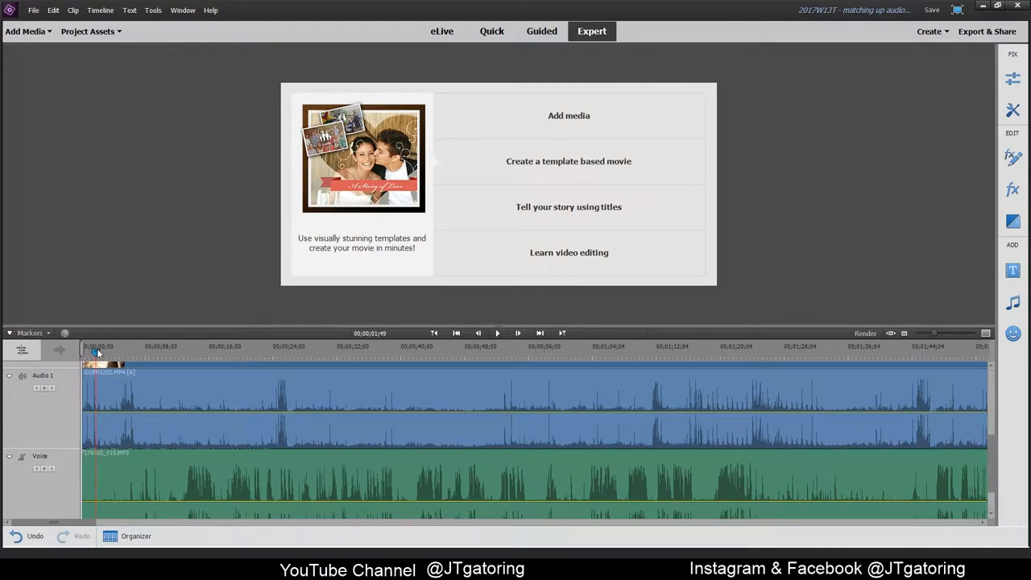
Move the playhead to about 8 seconds and select the voice clip's opening piece.
click(131, 346)
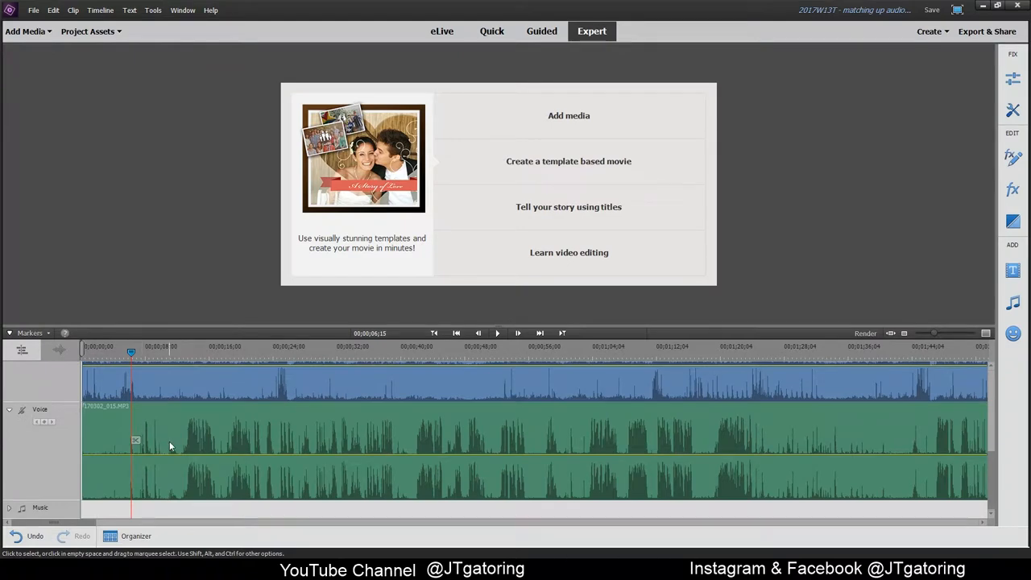
mouse_move(100, 428)
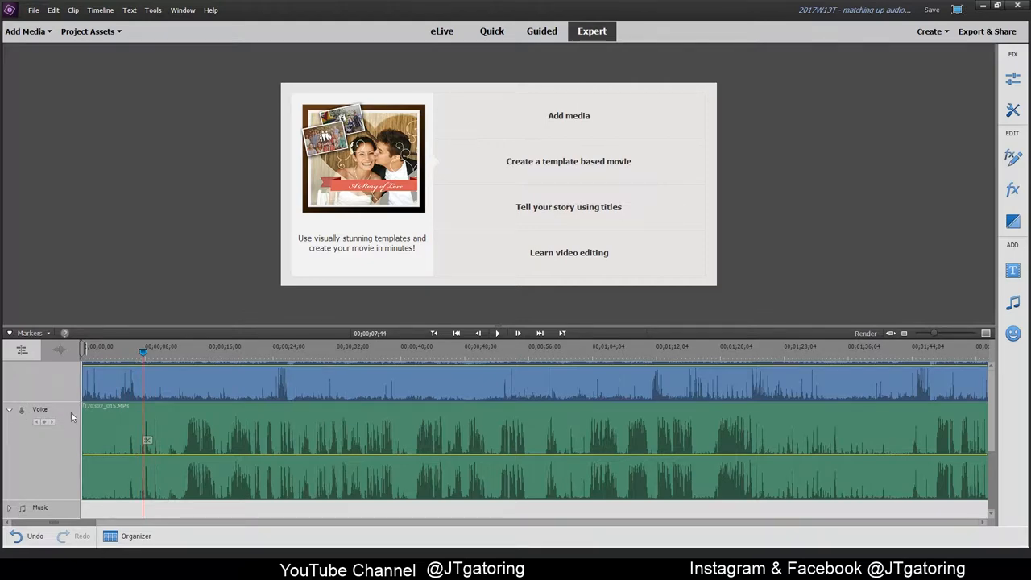
click(498, 333)
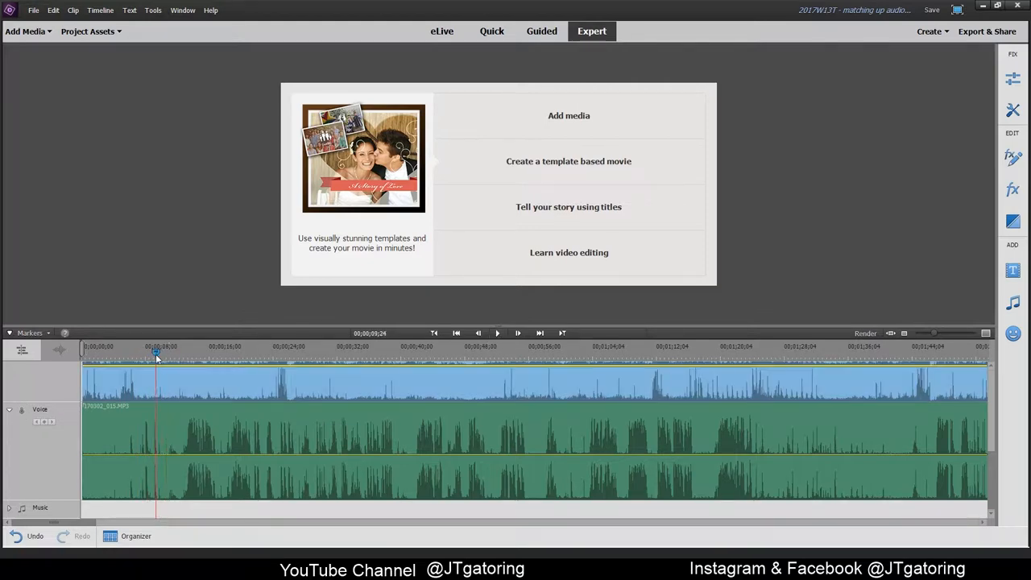
click(497, 332)
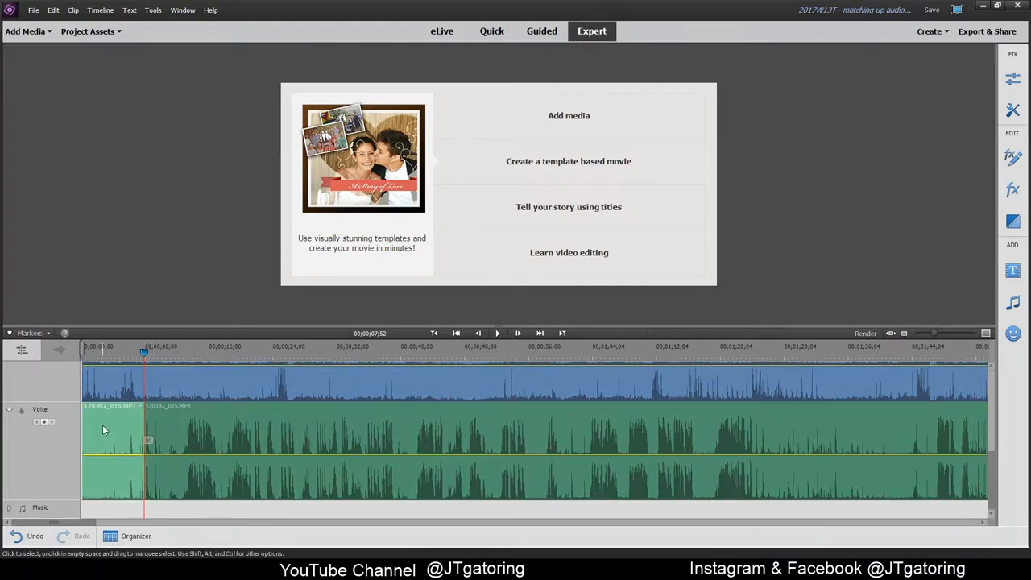
click(104, 431)
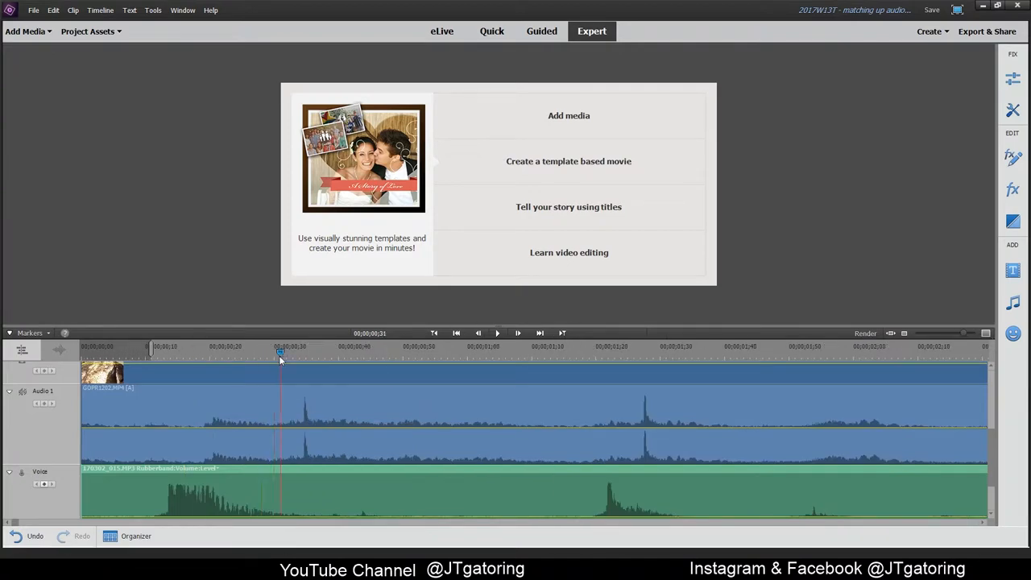
Place the current time on the voice track's clap spike.
click(609, 354)
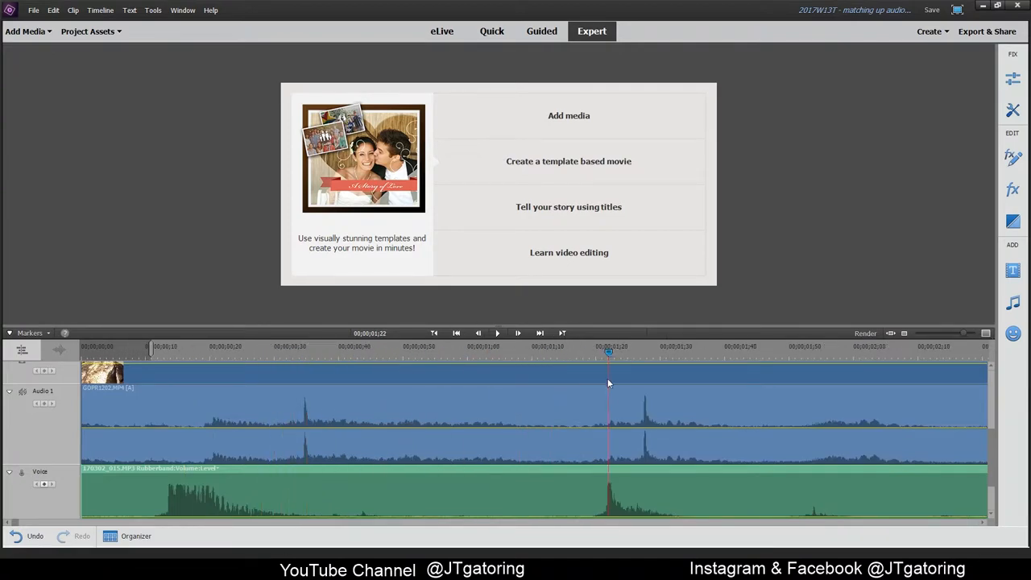
click(644, 391)
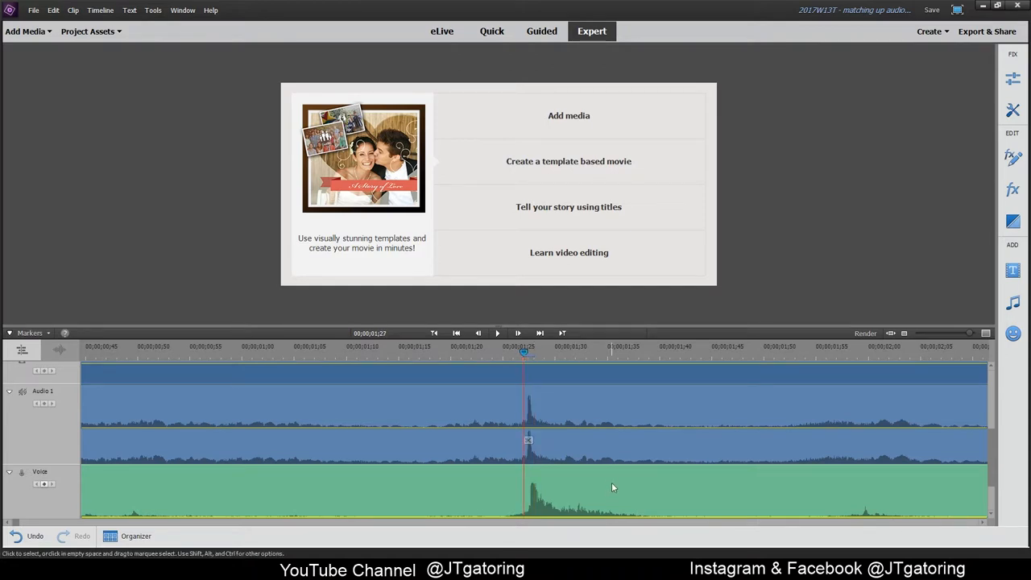
mouse_move(427, 340)
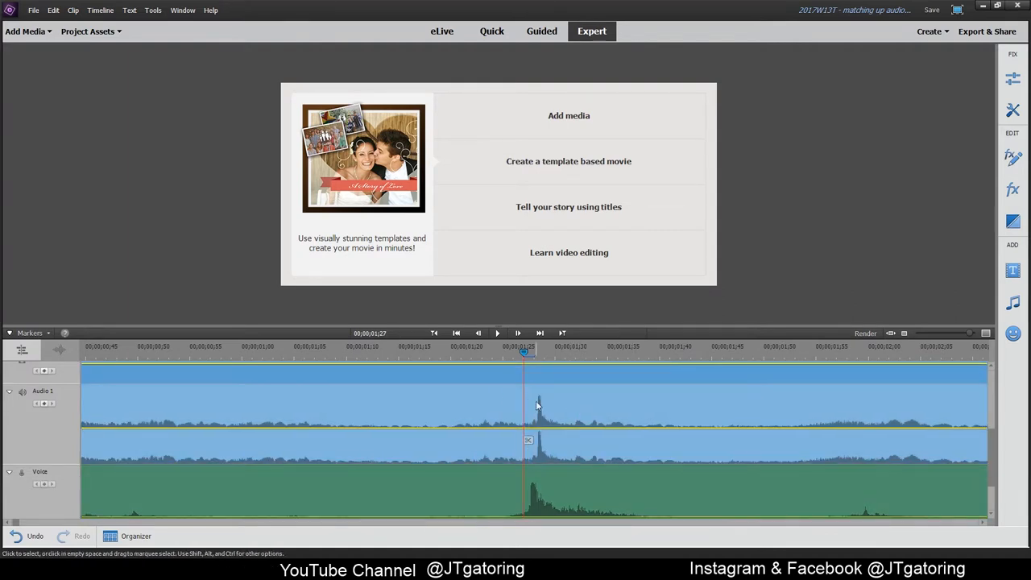
mouse_move(620, 407)
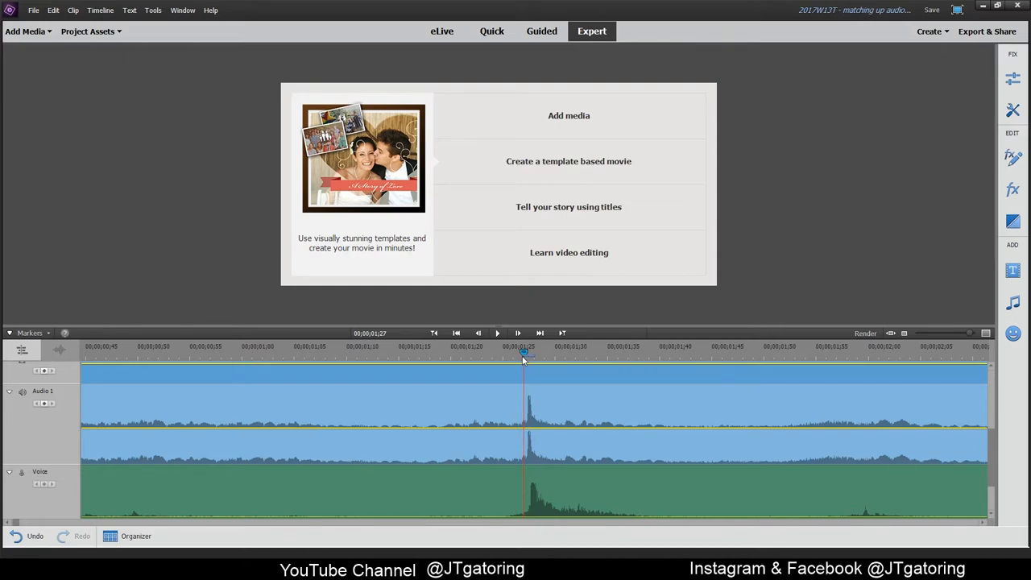
Zoom the timeline out twice and select the voice recording clip.
click(984, 334)
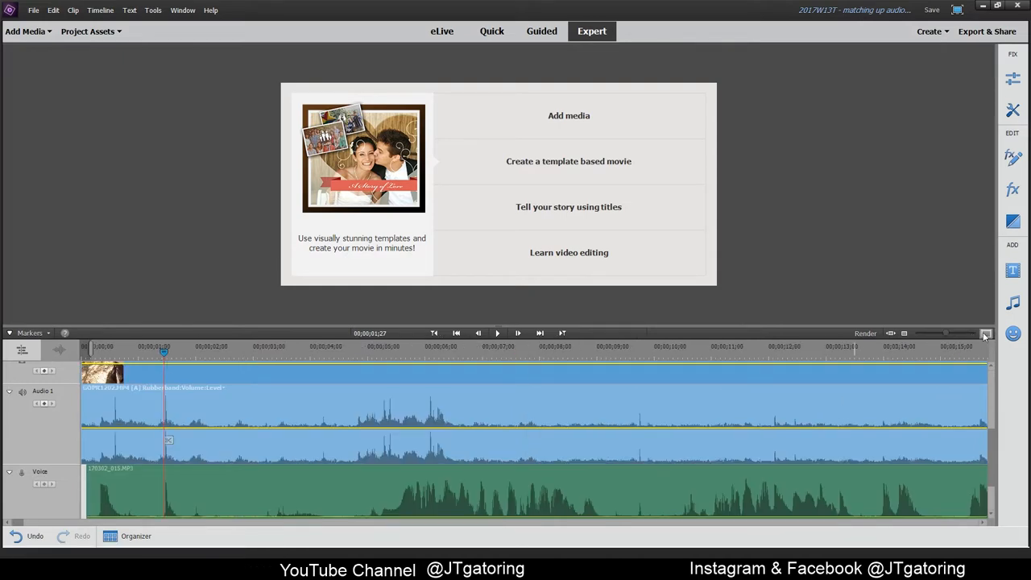
click(904, 333)
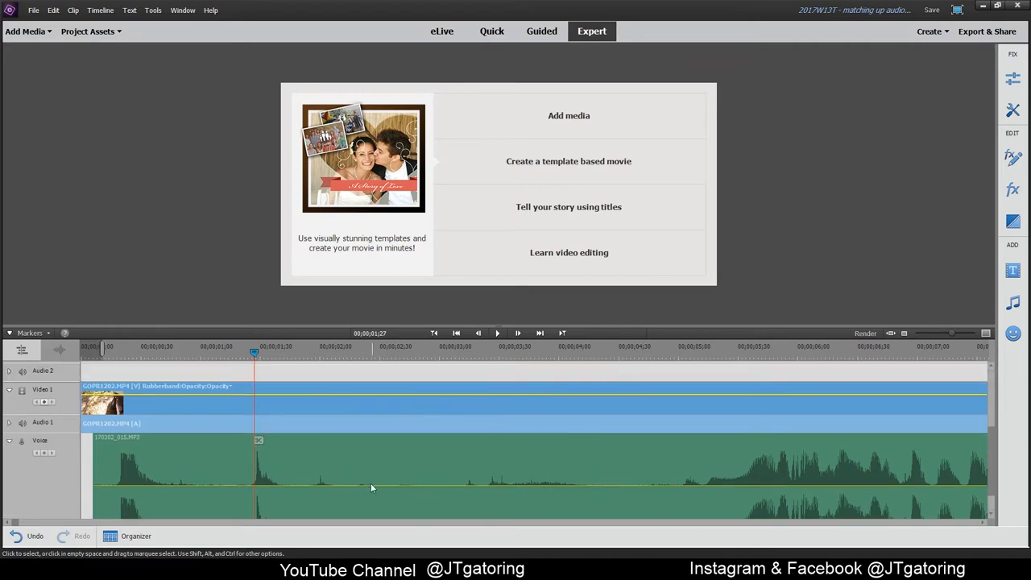
click(314, 352)
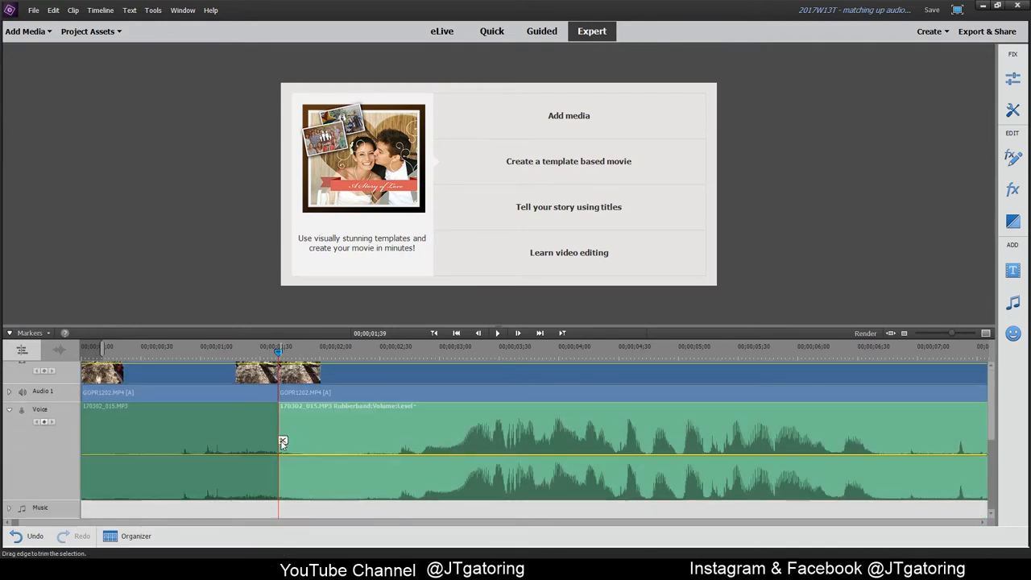
Scroll down the track list to reveal the lower tracks.
scroll(down, 3)
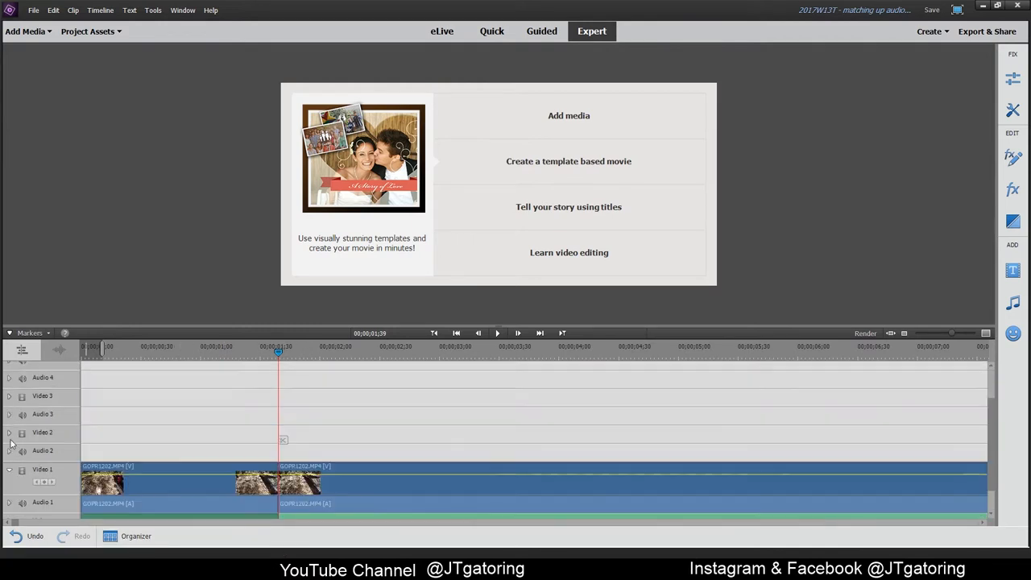
scroll(down, 3)
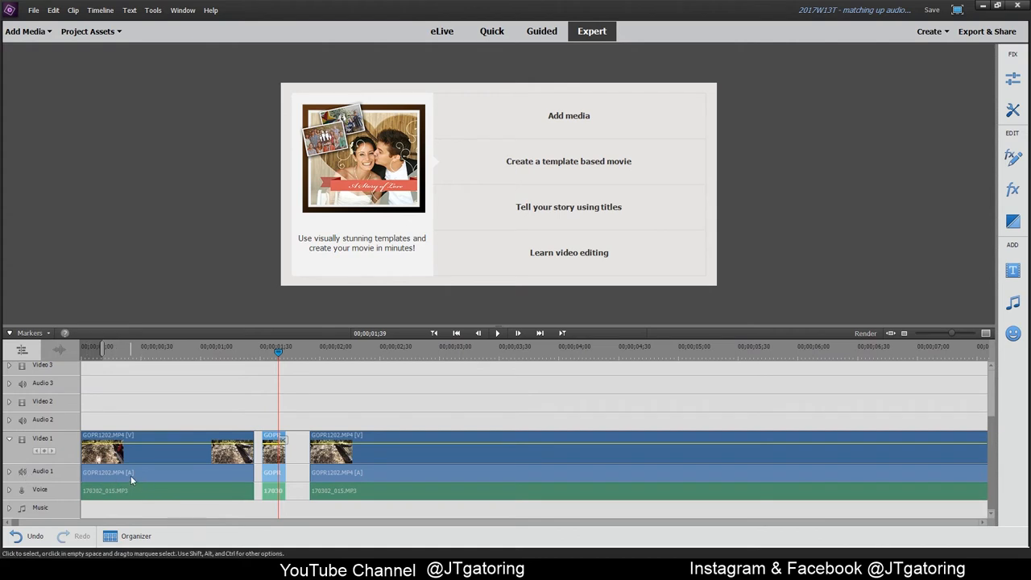
mouse_move(386, 412)
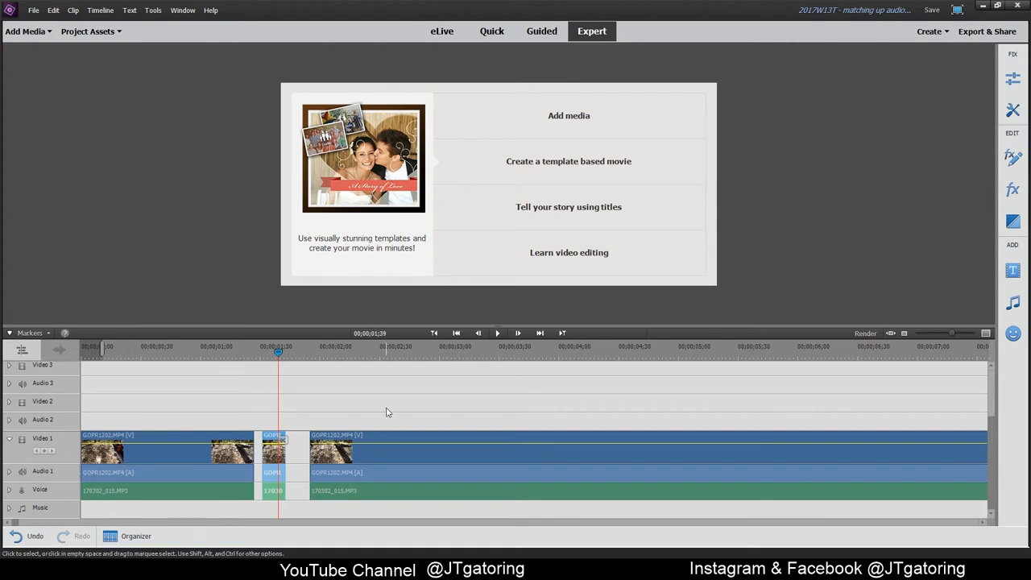